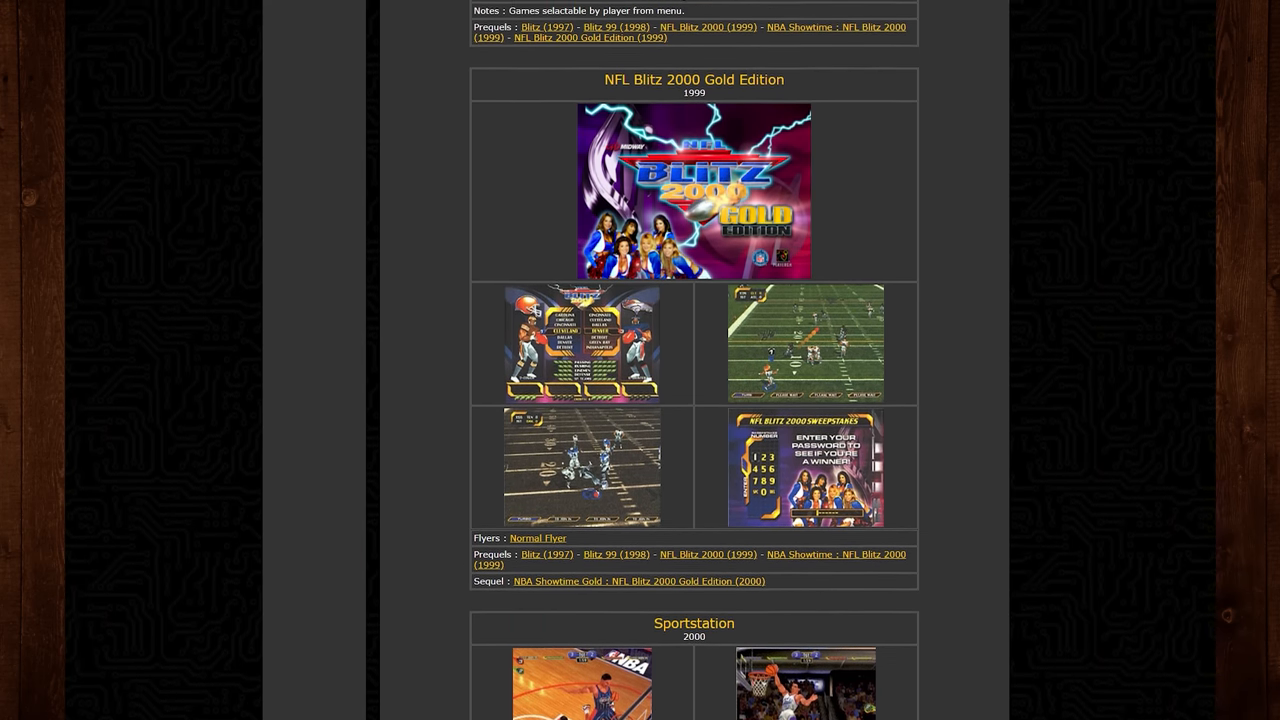
scroll("down", 3)
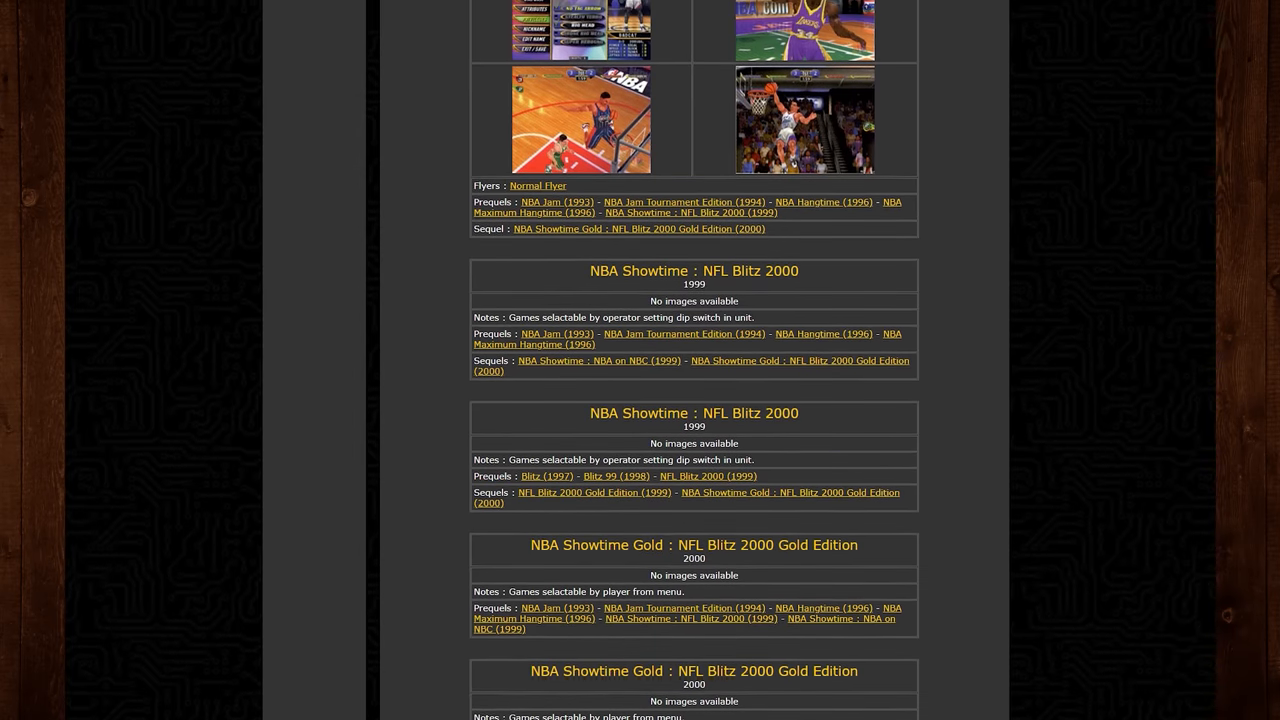
scroll("up", 3)
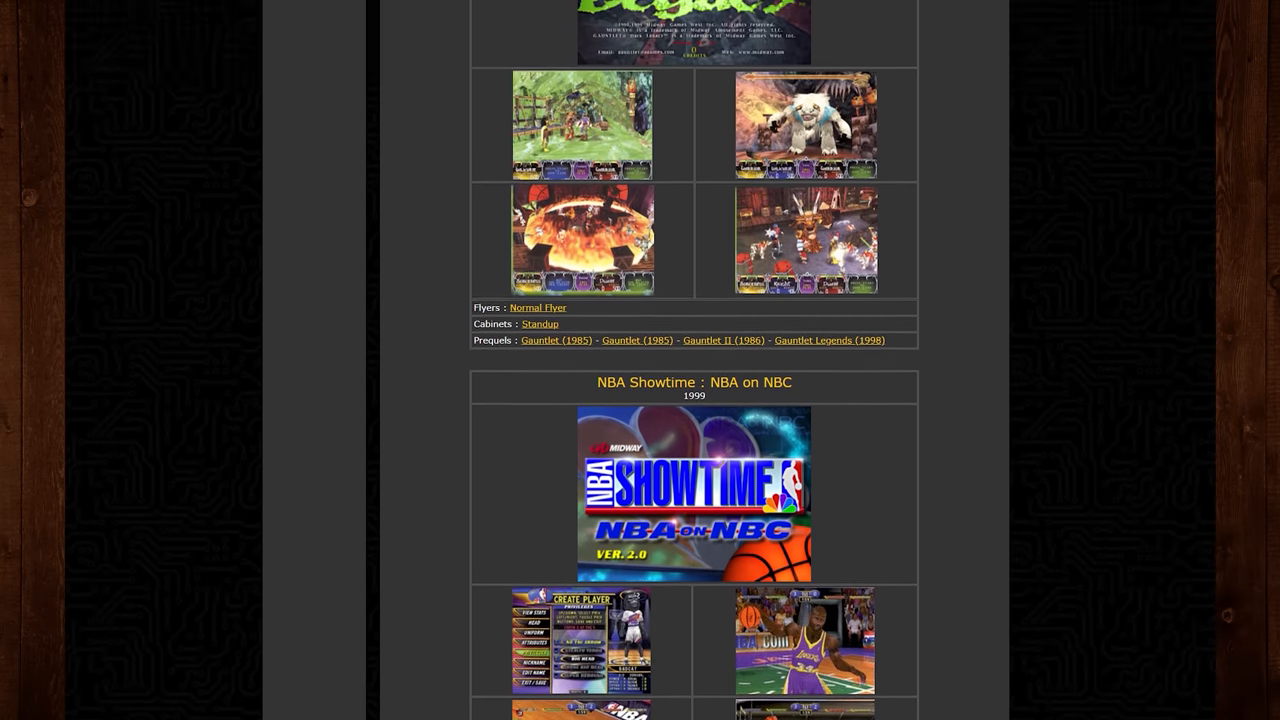
scroll("up", 3)
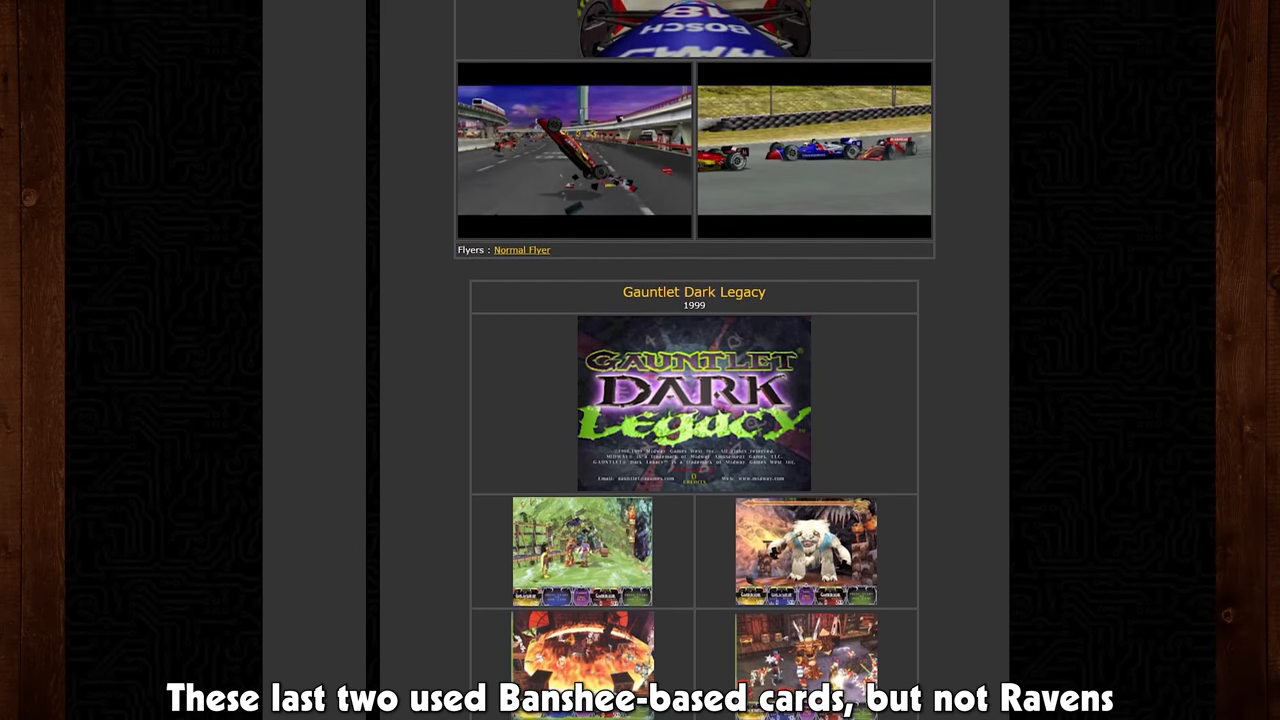
scroll("up", 3)
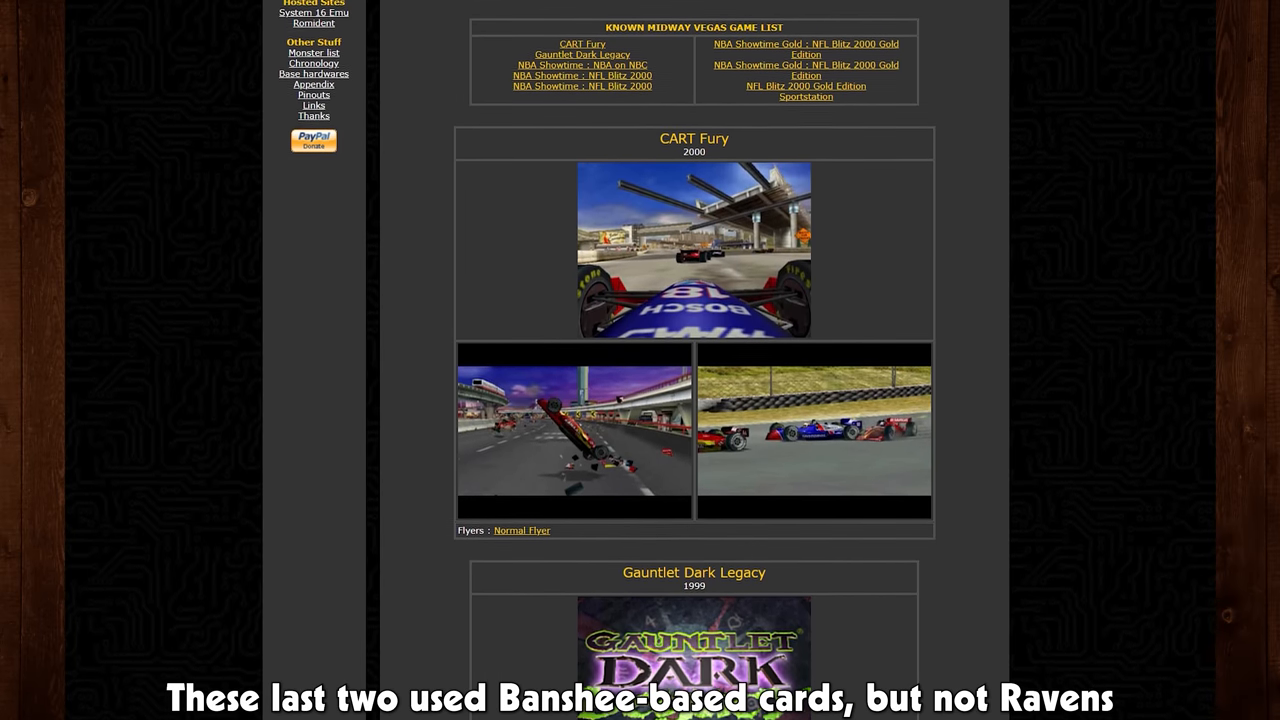
scroll("up", 3)
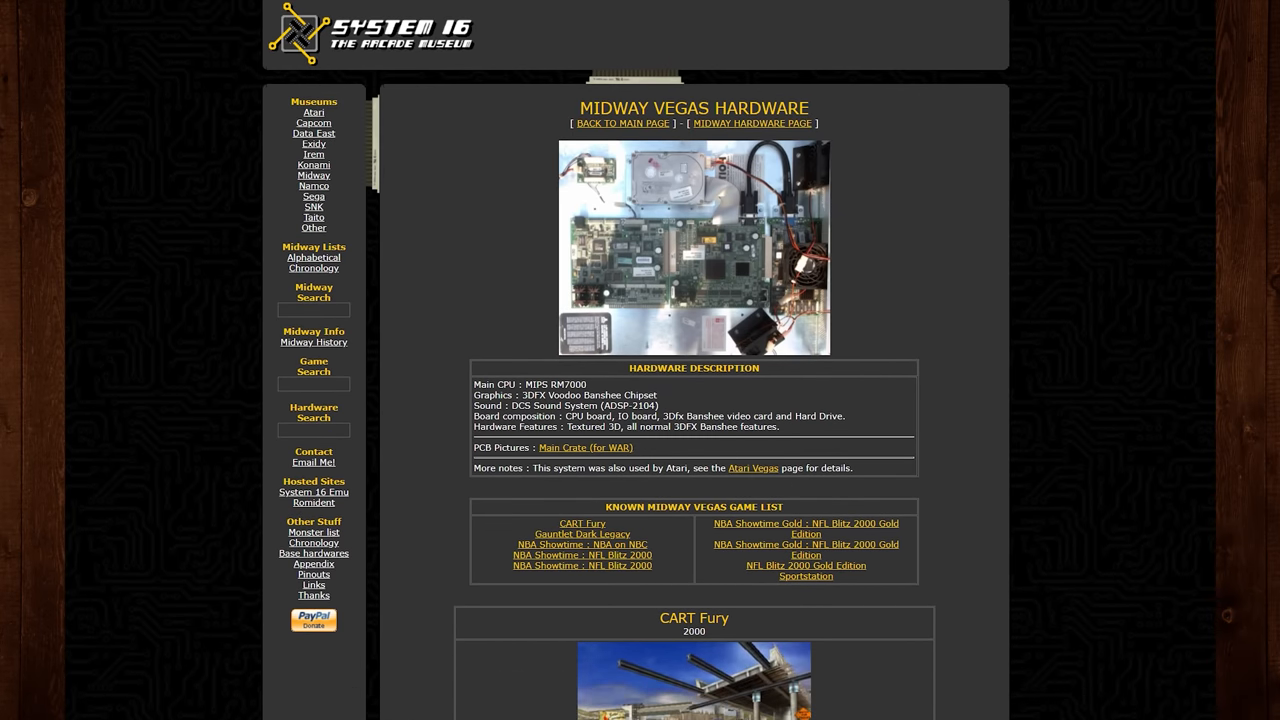